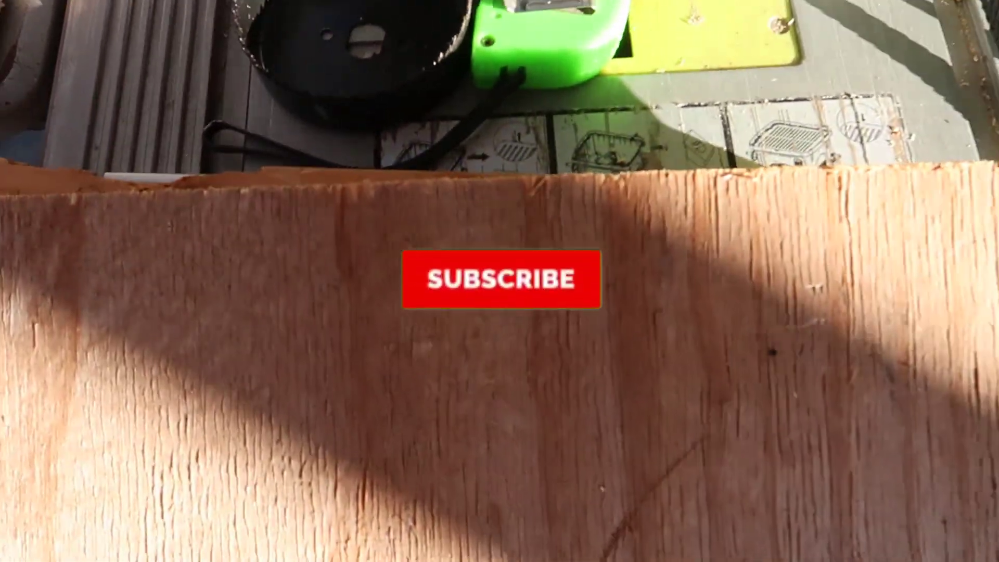
click(500, 287)
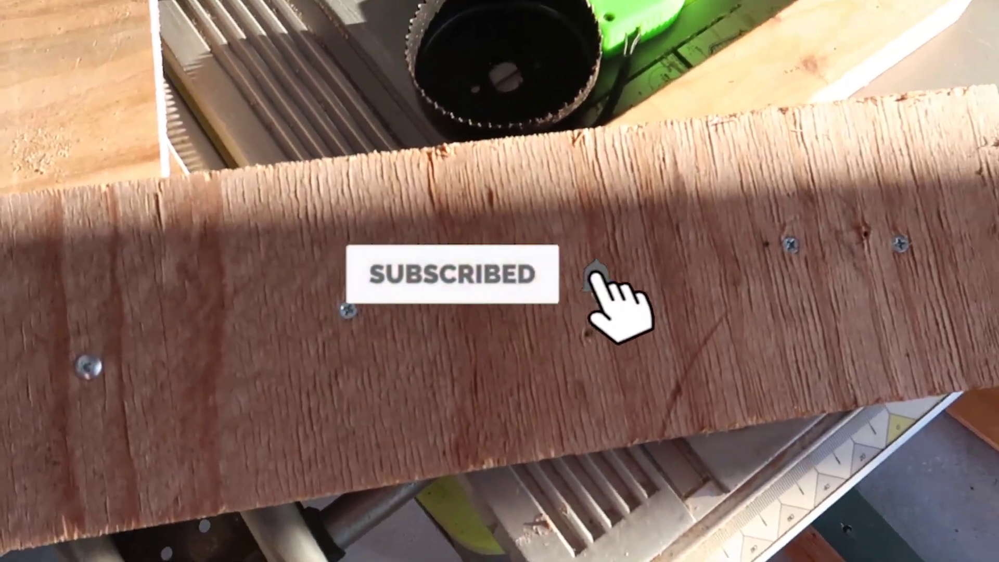